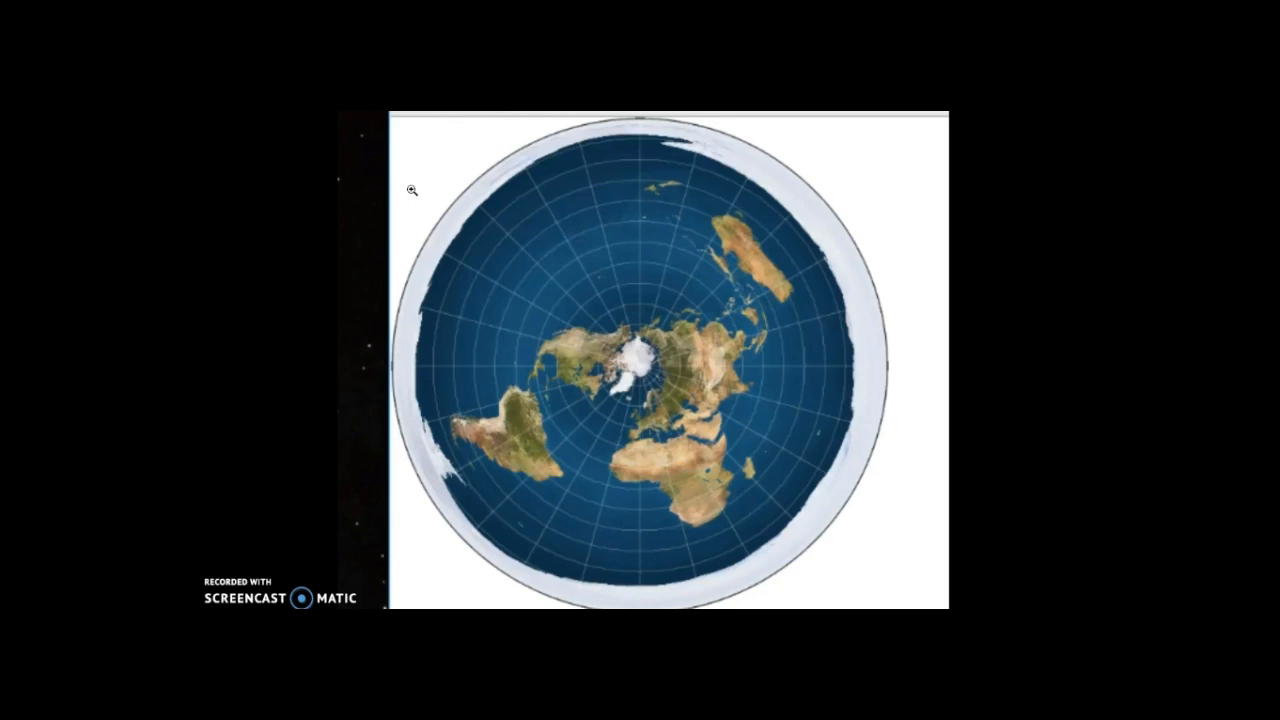
{"action": "mouse_move", "coordinate": [854, 268]}
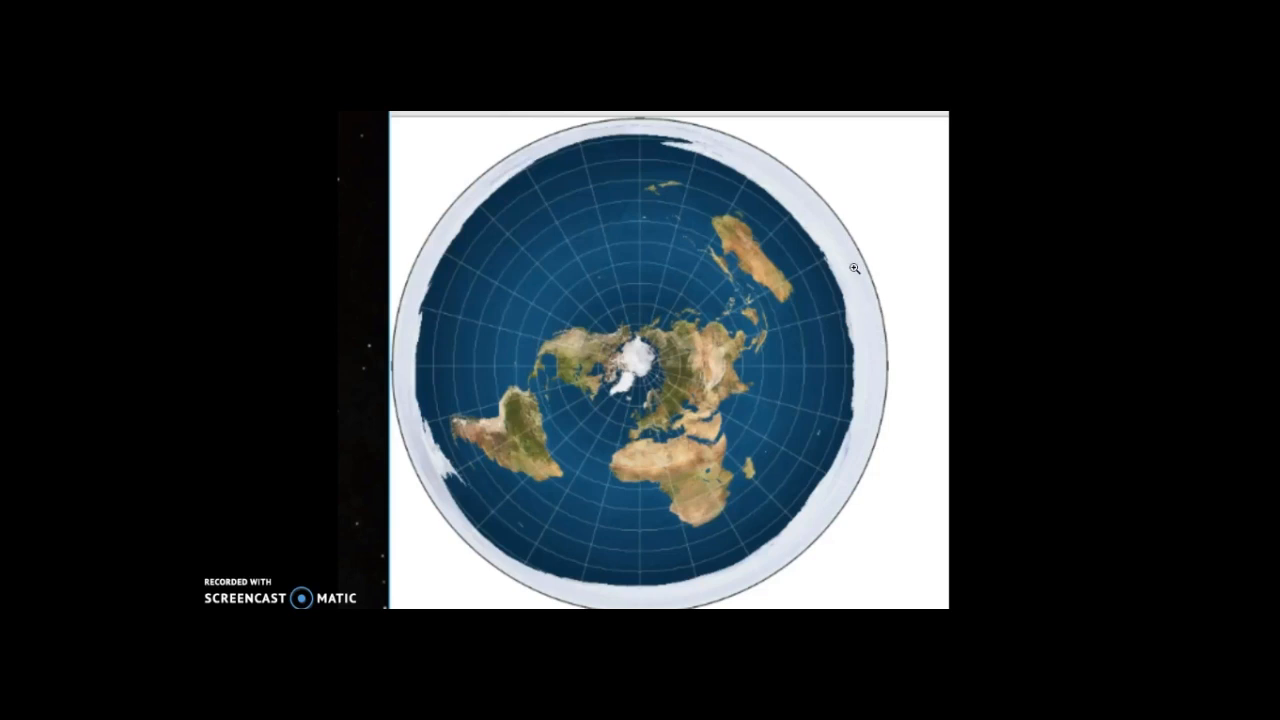
{"action": "mouse_move", "coordinate": [813, 214]}
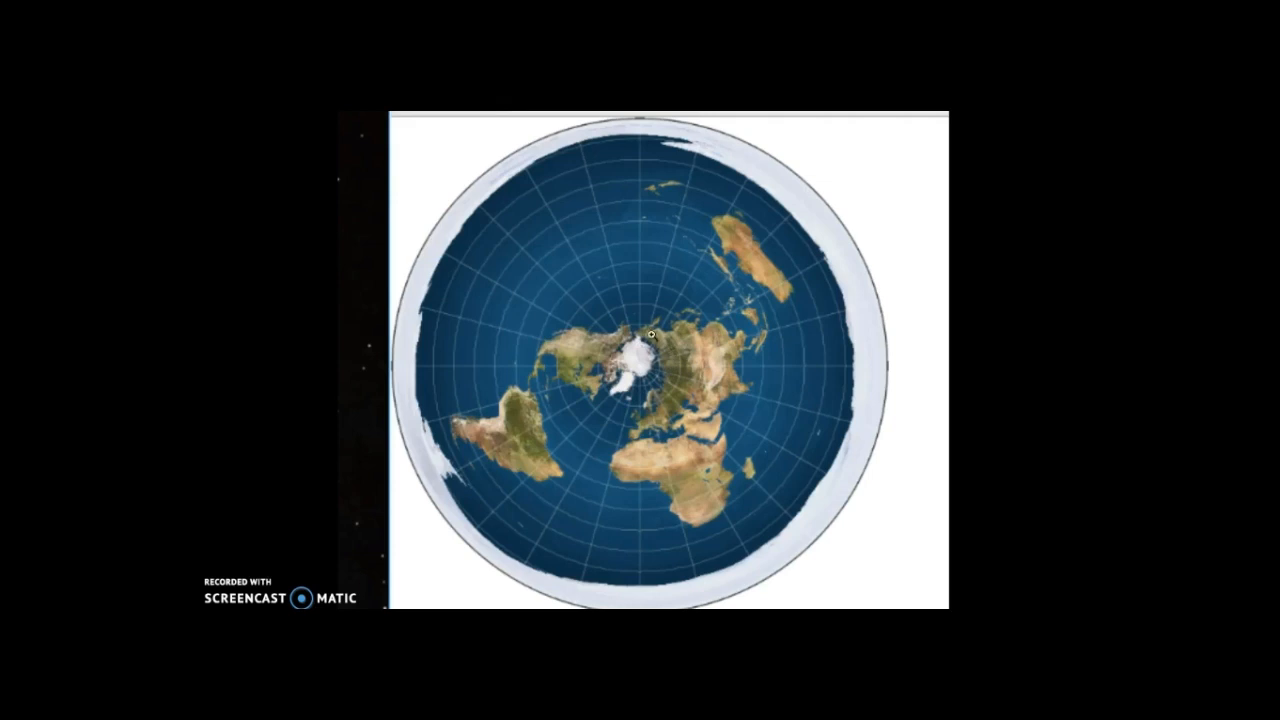
{"action": "mouse_move", "coordinate": [623, 355]}
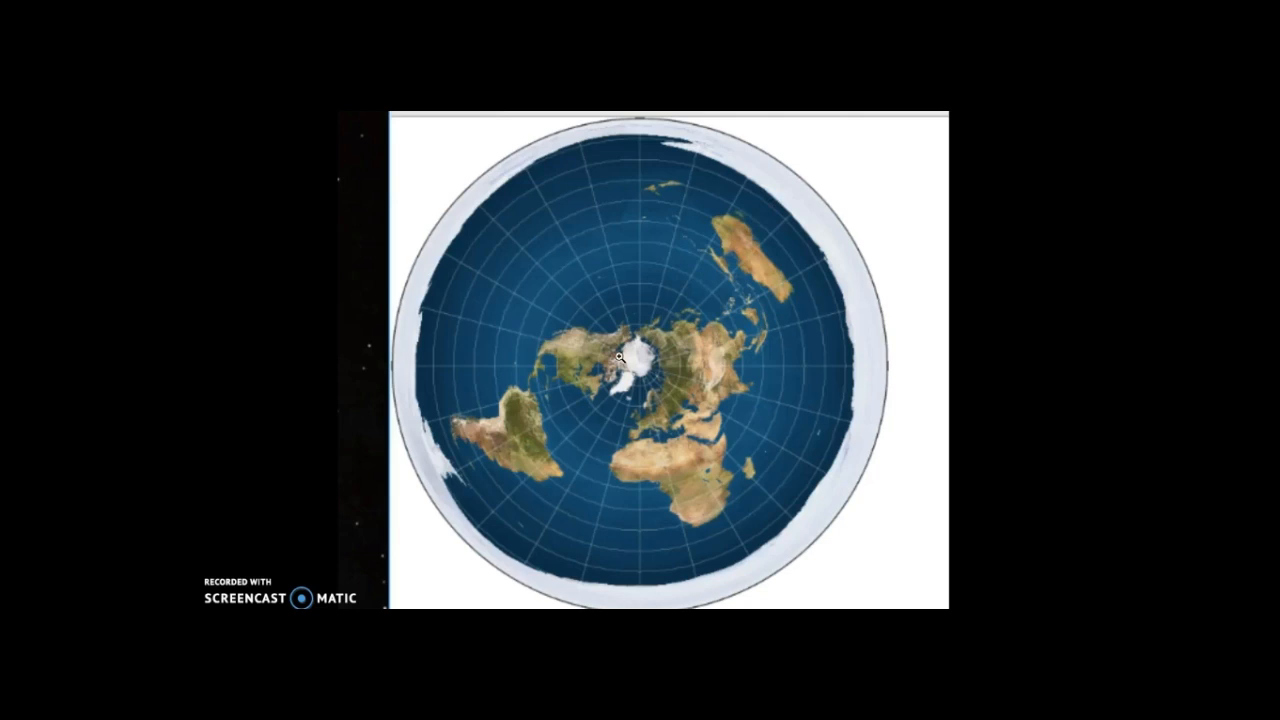
{"action": "mouse_move", "coordinate": [607, 354]}
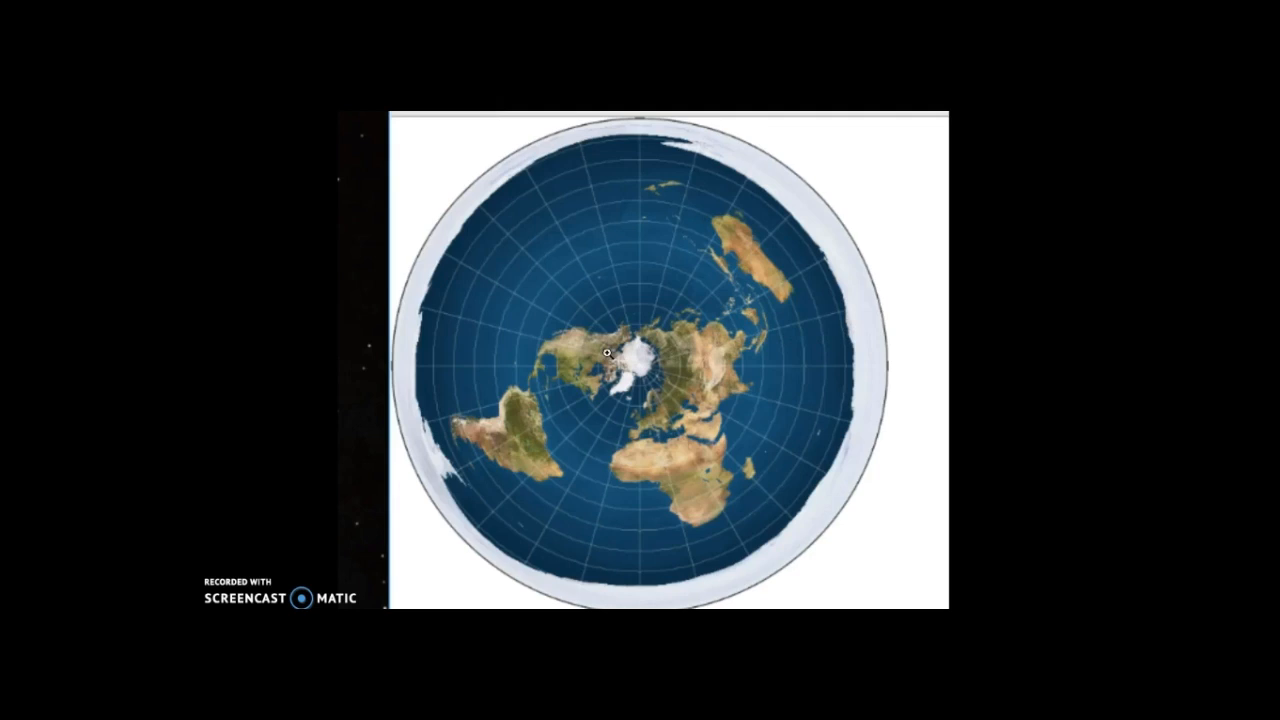